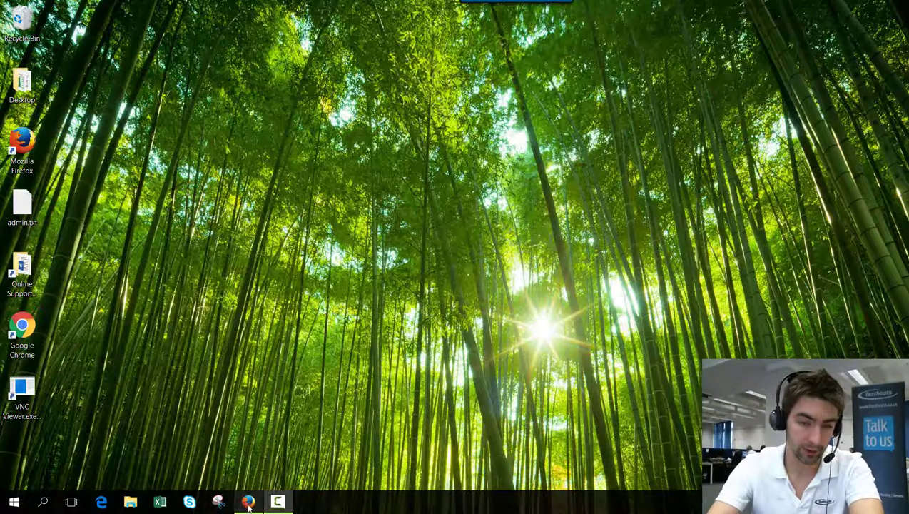
Reach the Fasthosts control panel login from fasthosts.co.uk and submit the filled-in credentials.
click(248, 502)
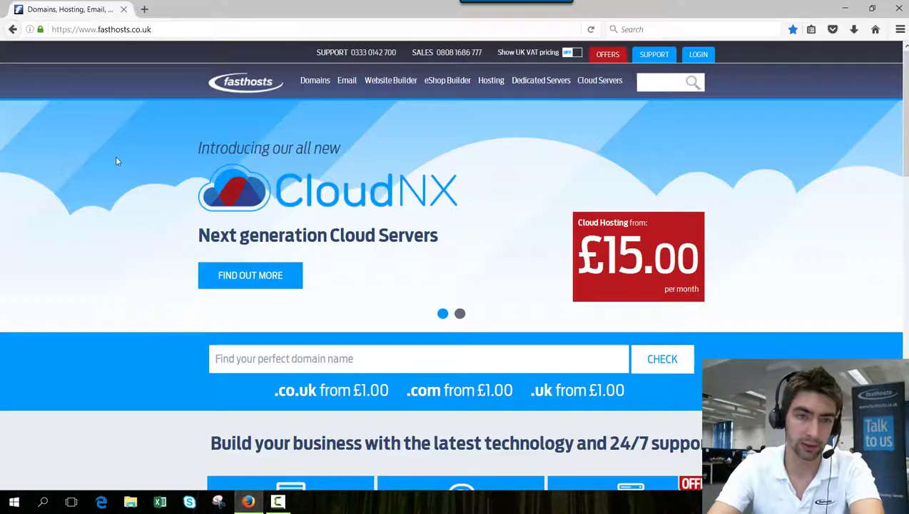
click(698, 55)
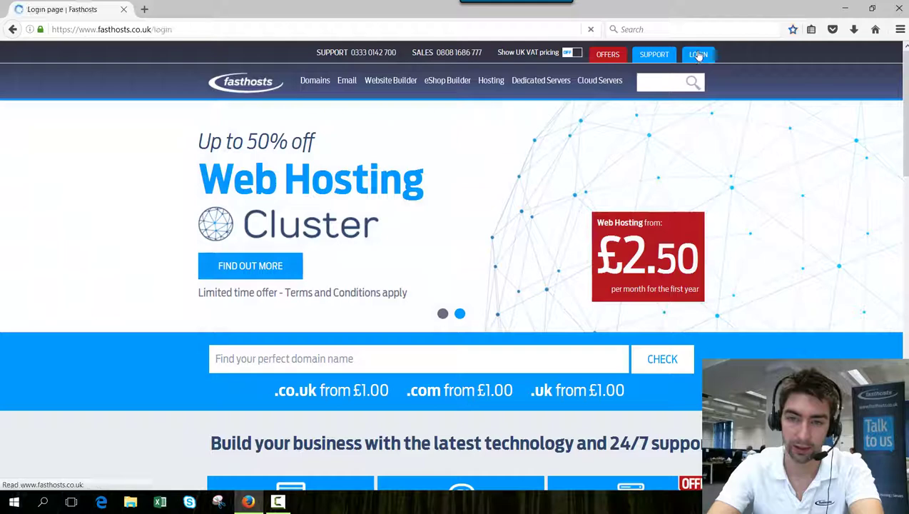
click(698, 54)
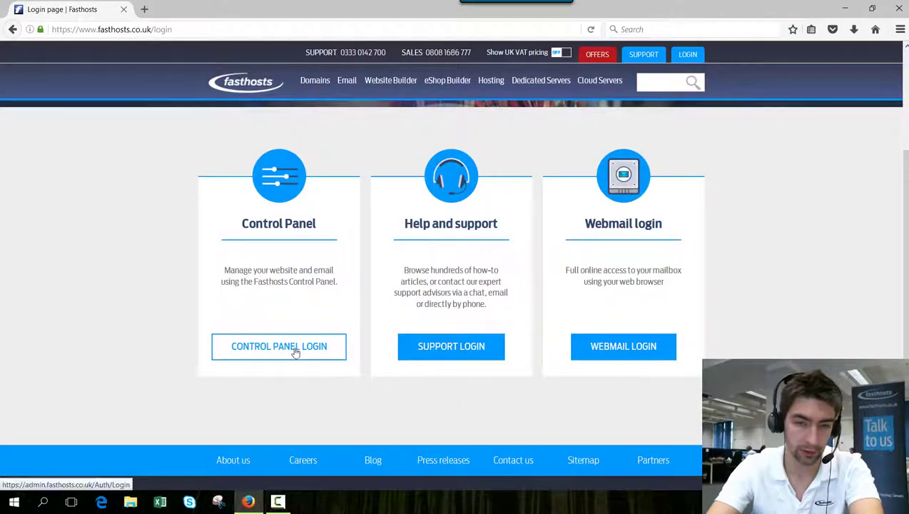
click(280, 347)
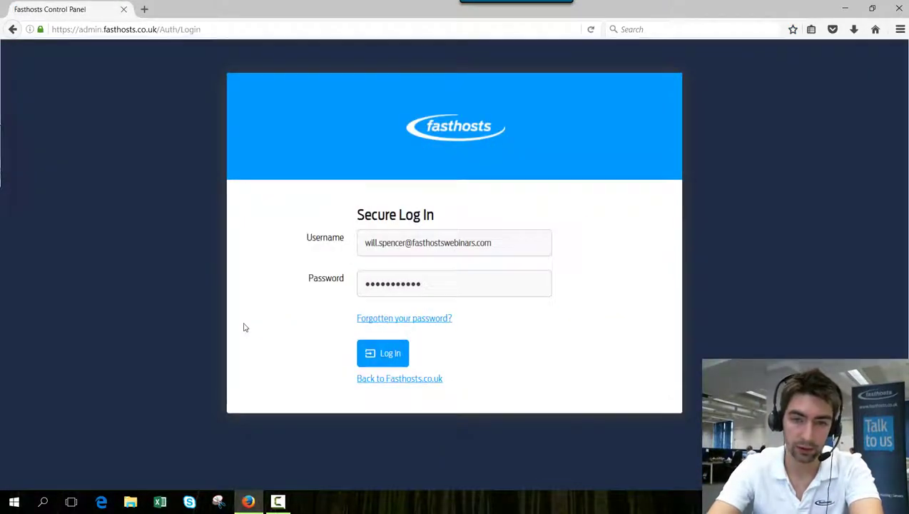
click(383, 353)
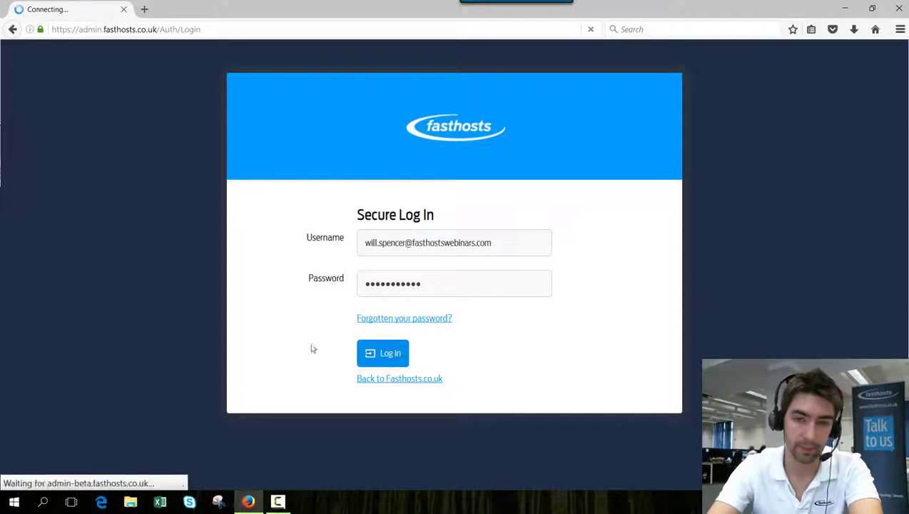
From the dashboard go to Web Hosting and choose the fasthostswebinars.com package.
click(382, 353)
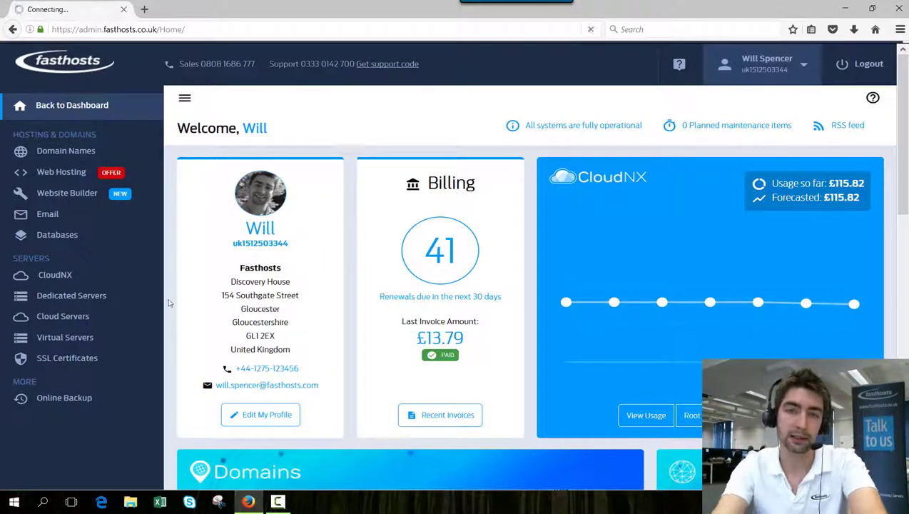
mouse_move(317, 272)
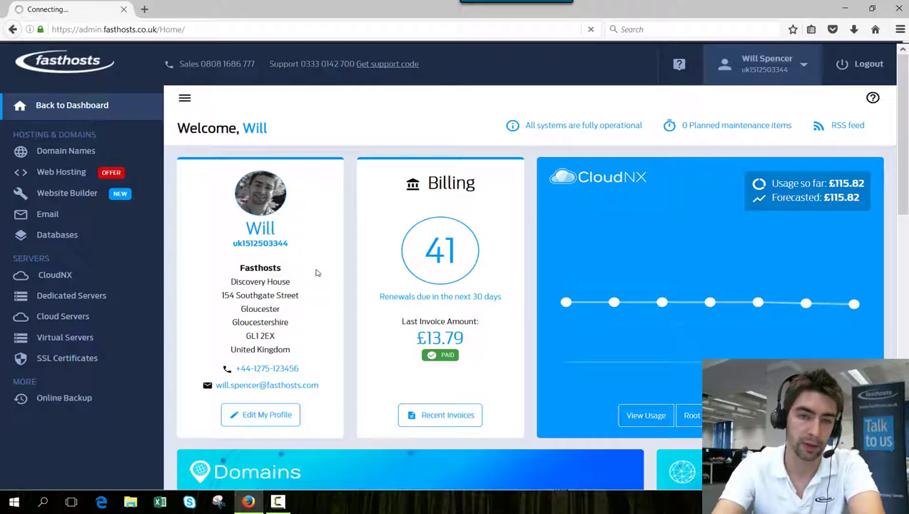
click(60, 164)
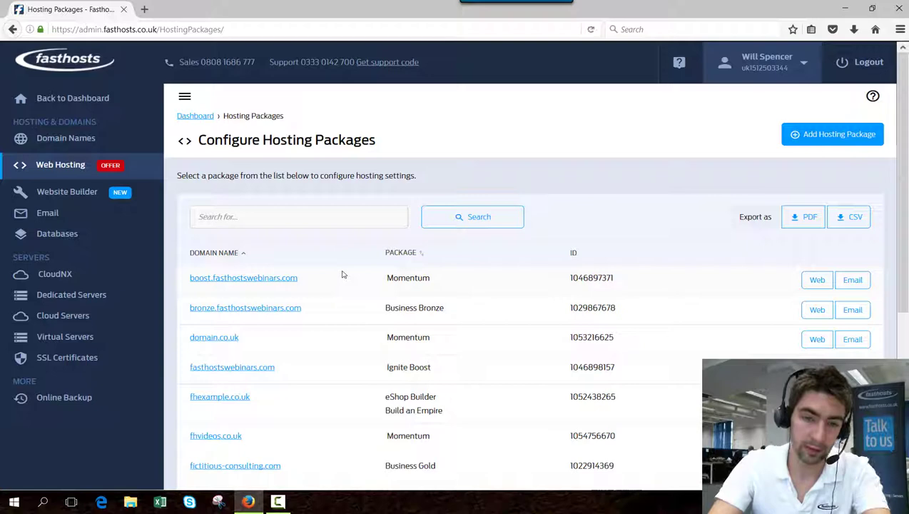
mouse_move(344, 289)
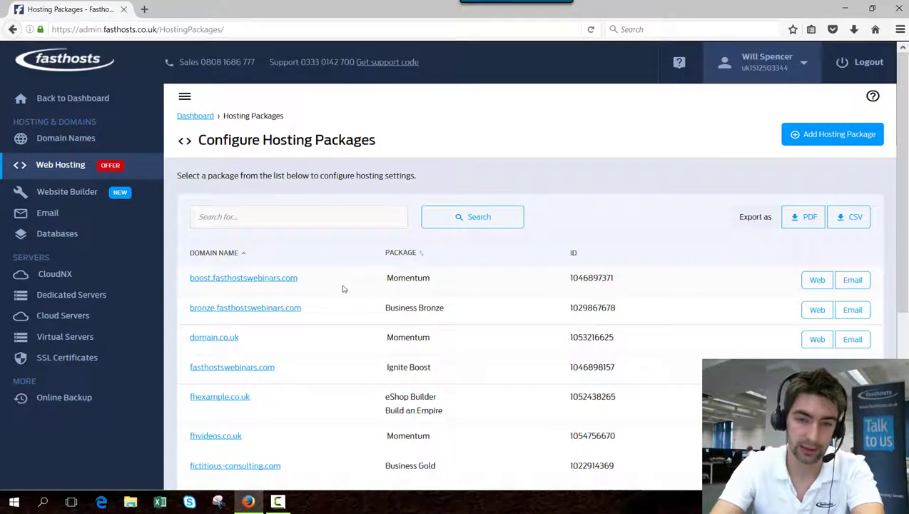
scroll(down, 3)
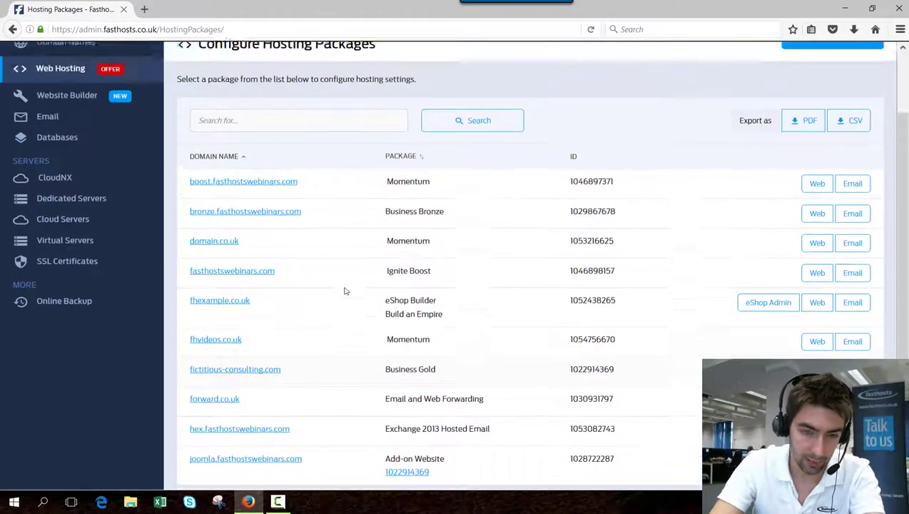
scroll(up, 3)
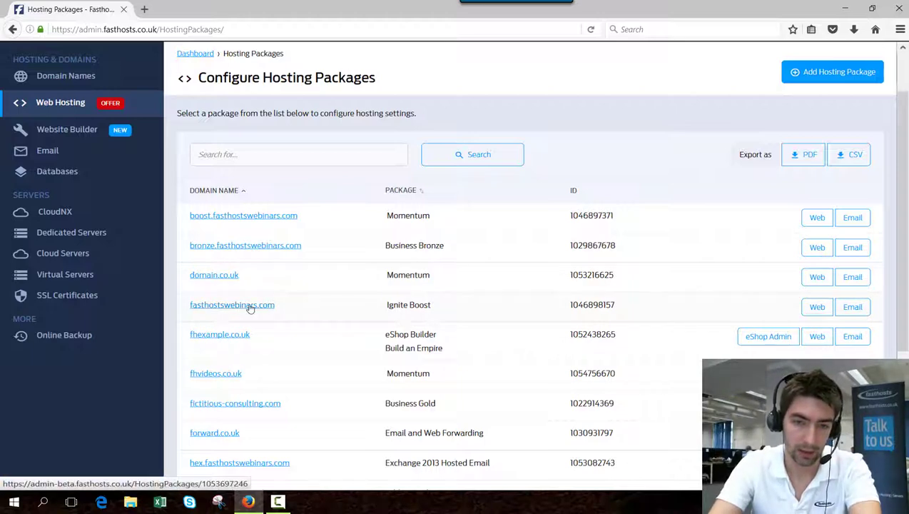
click(232, 304)
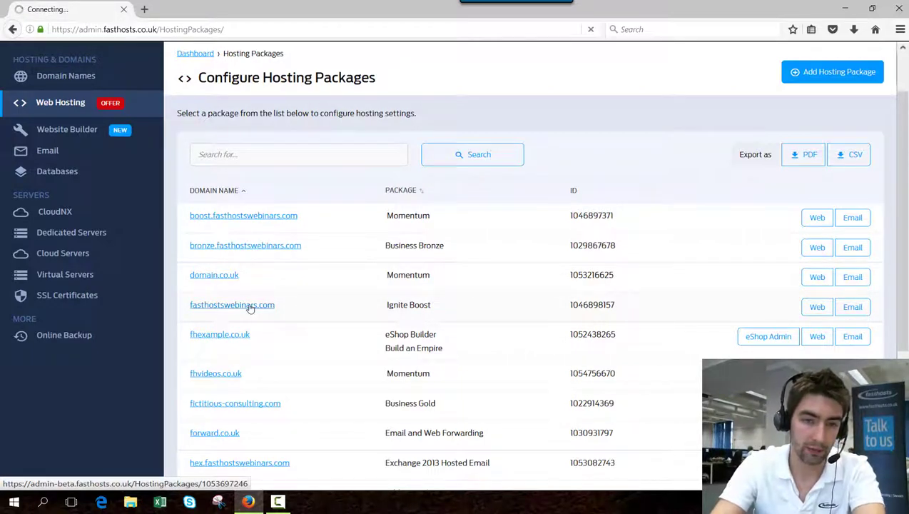
Show the package's EMAIL section listing its mailboxes and remaining allowances.
click(232, 305)
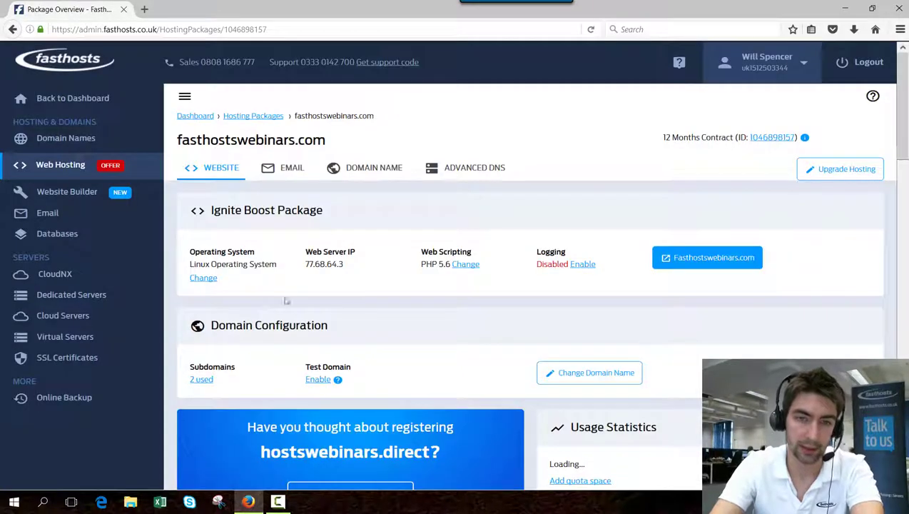
click(292, 167)
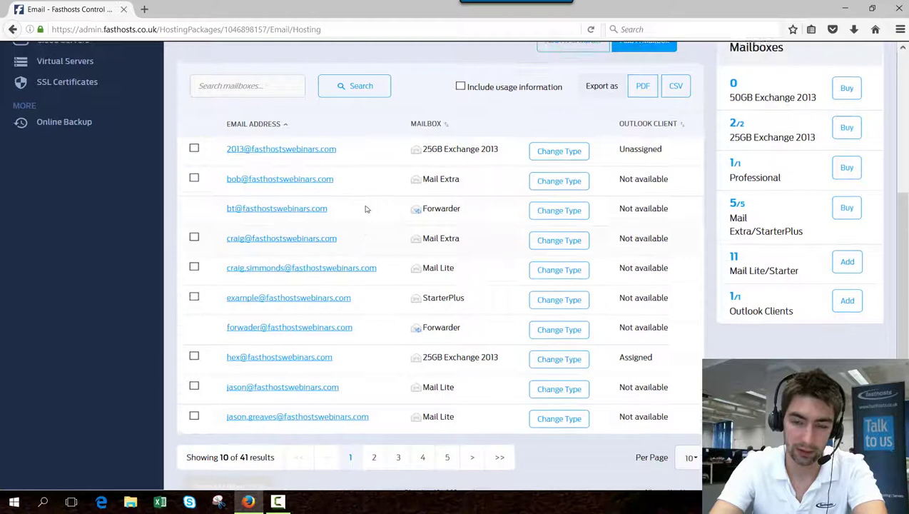
scroll(up, 3)
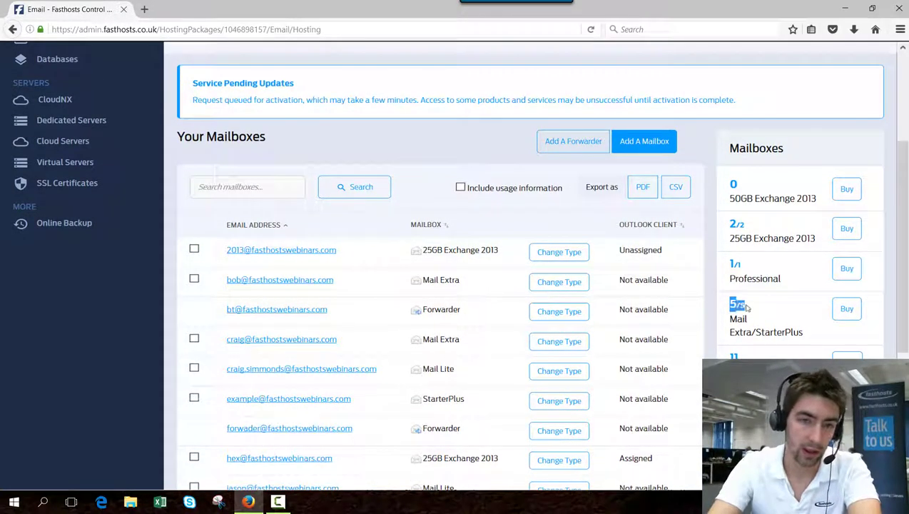
mouse_move(753, 314)
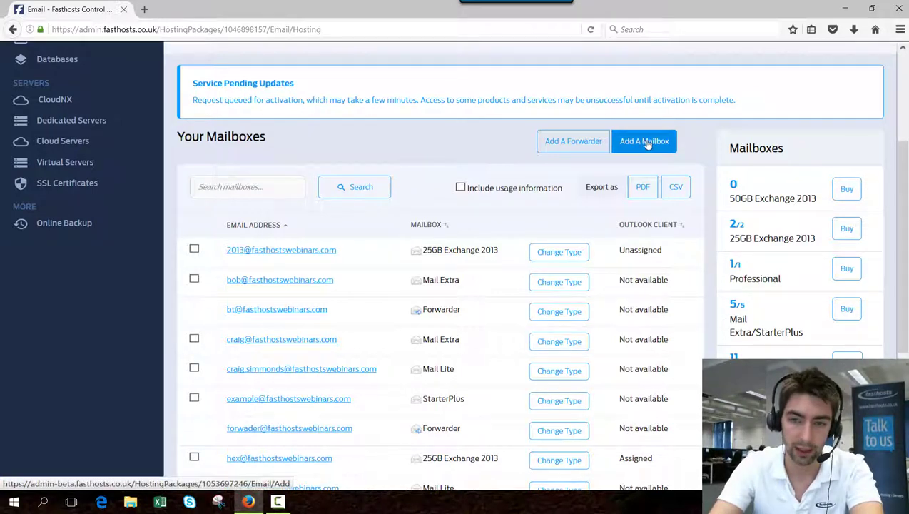
Start Add a Mailbox and choose the 100MB Mail Lite Mailbox type.
click(644, 141)
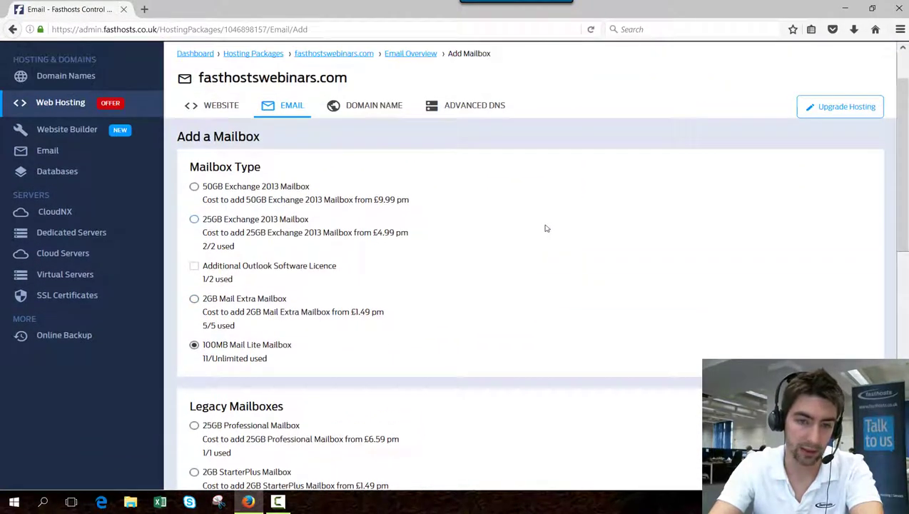
mouse_move(470, 255)
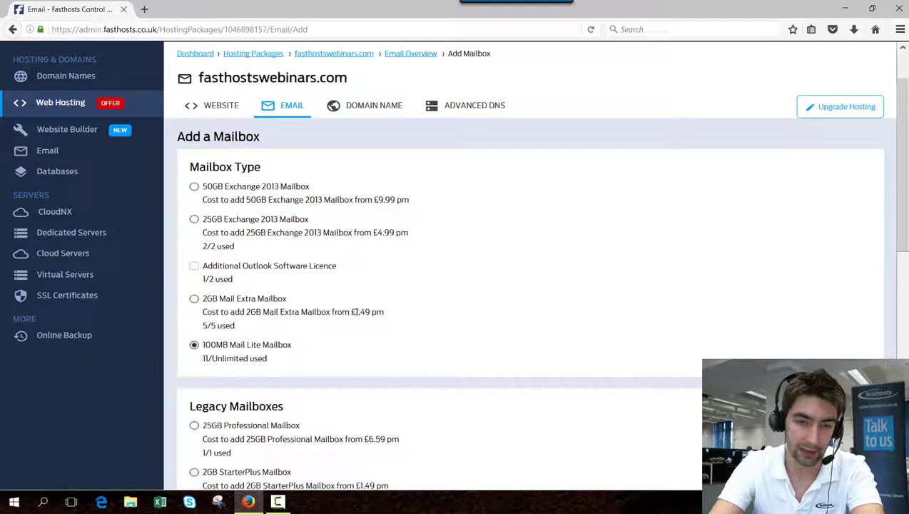
double_click(366, 312)
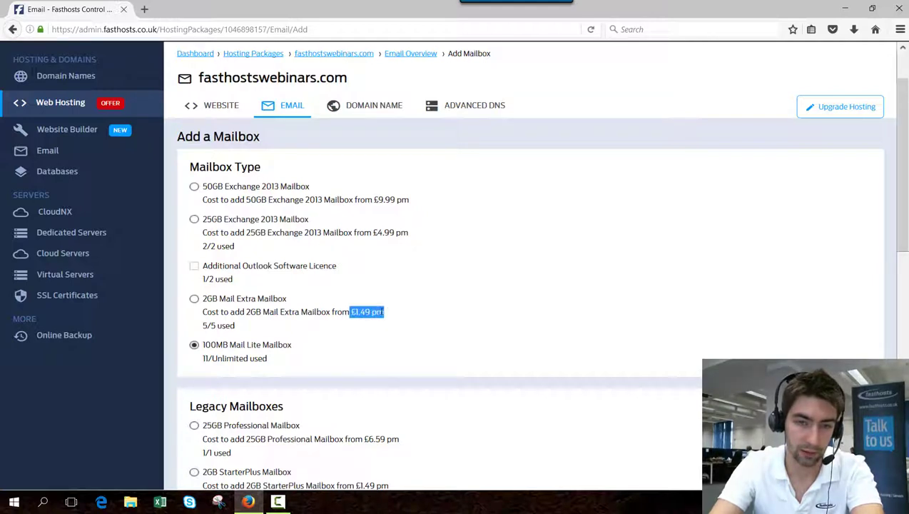
mouse_move(280, 326)
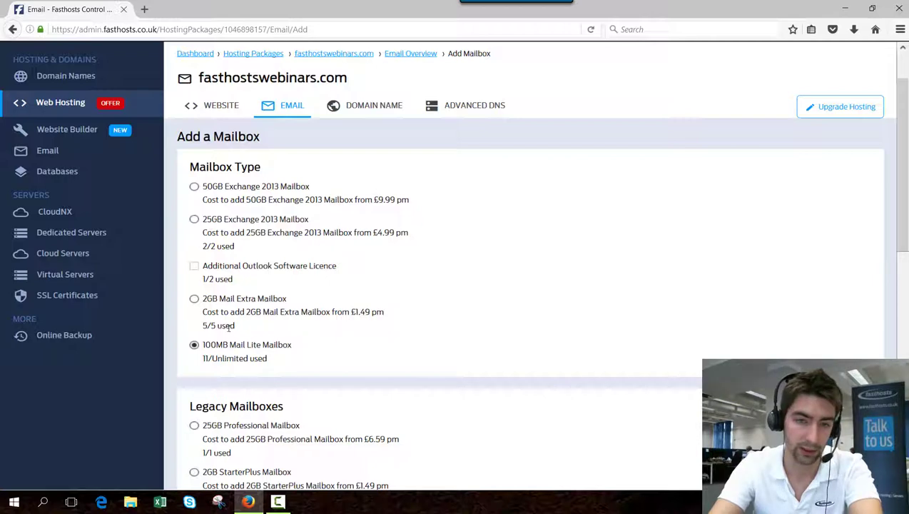
mouse_move(351, 345)
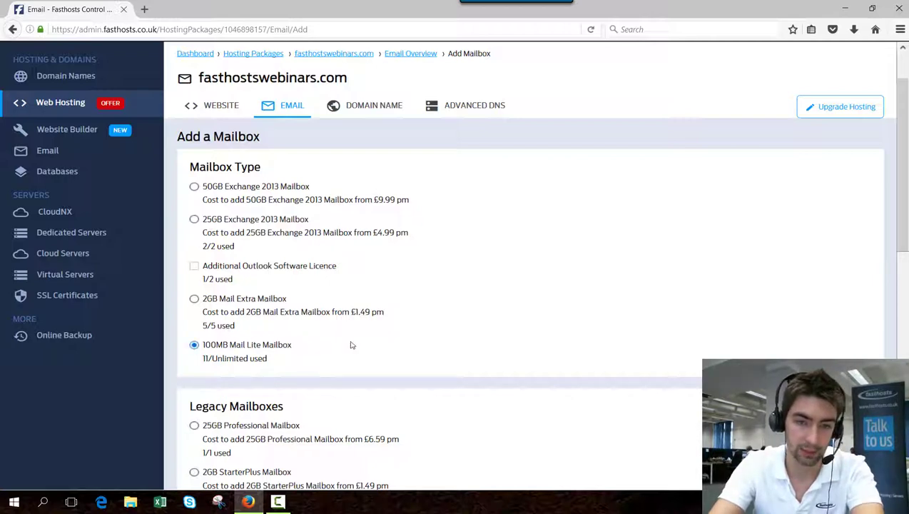
scroll(down, 3)
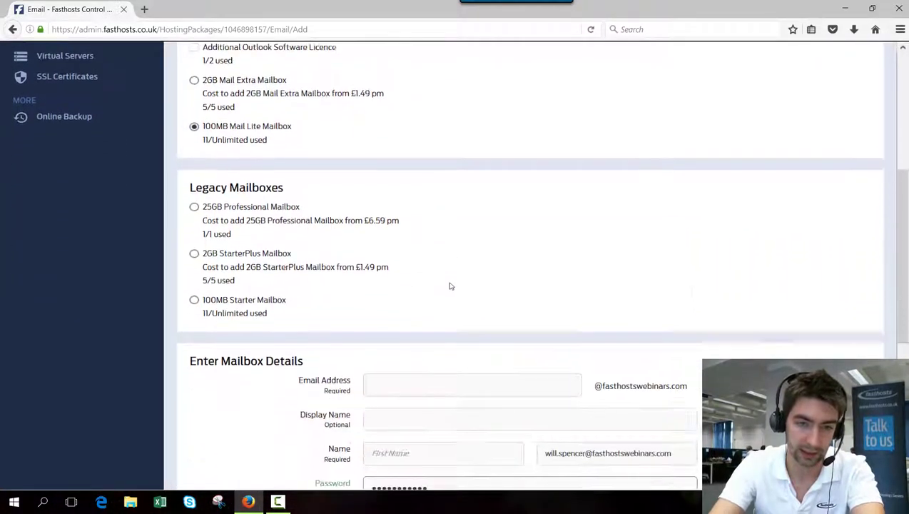
scroll(down, 3)
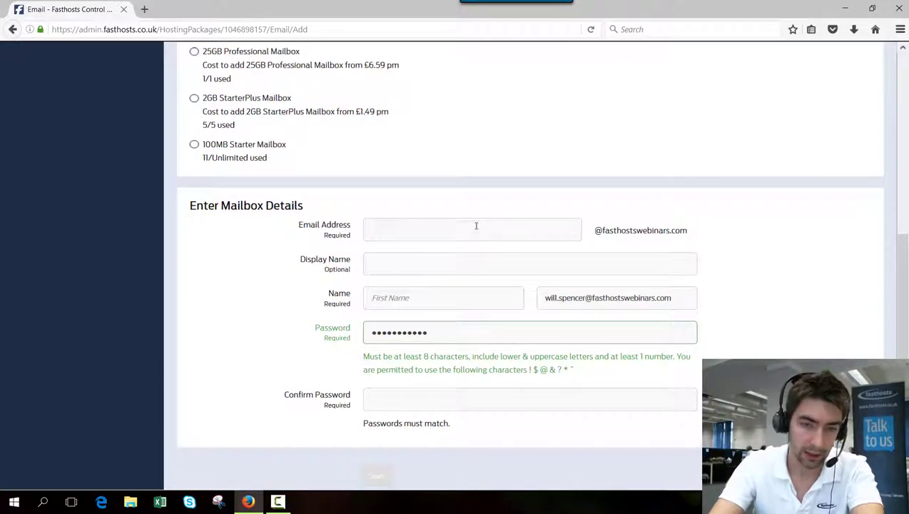
text(Ne)
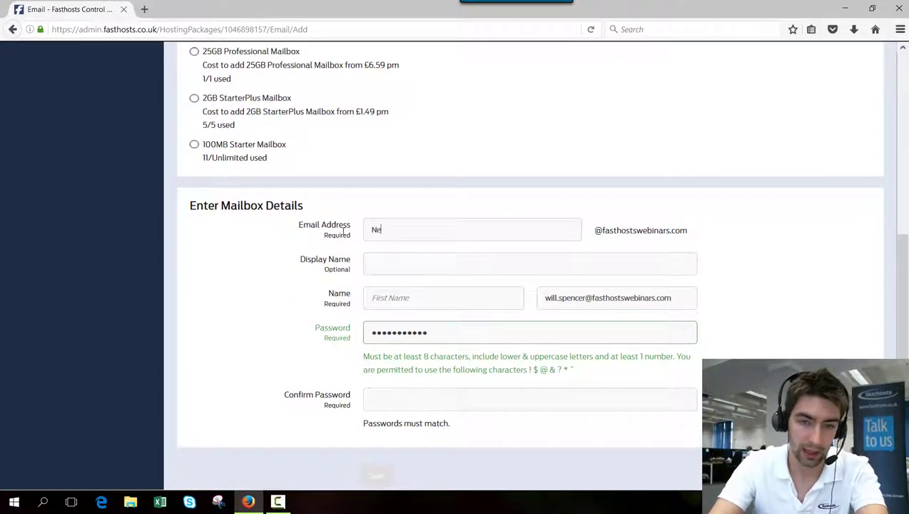
text(wbox)
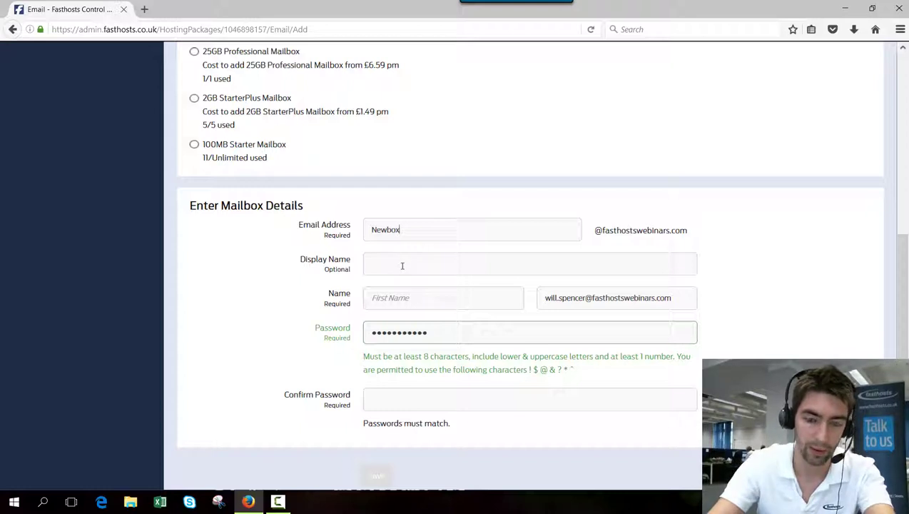
click(531, 264)
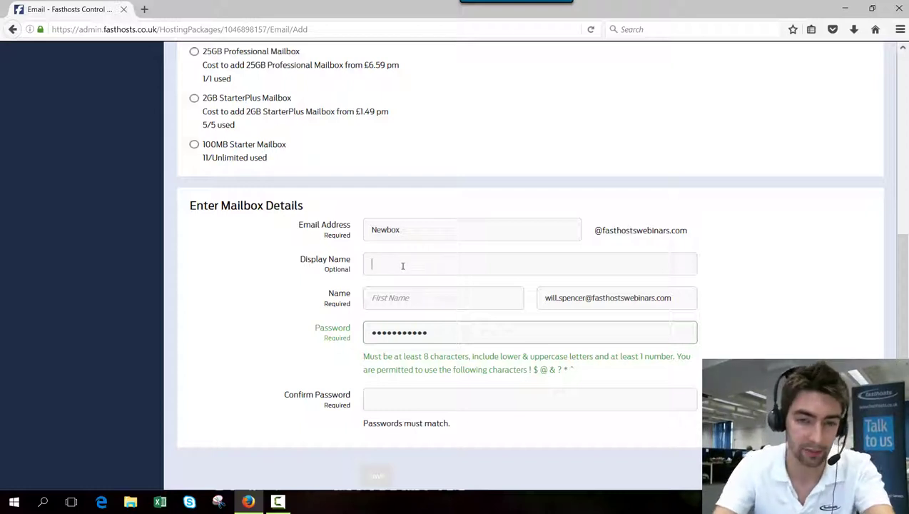
text(Will Spe)
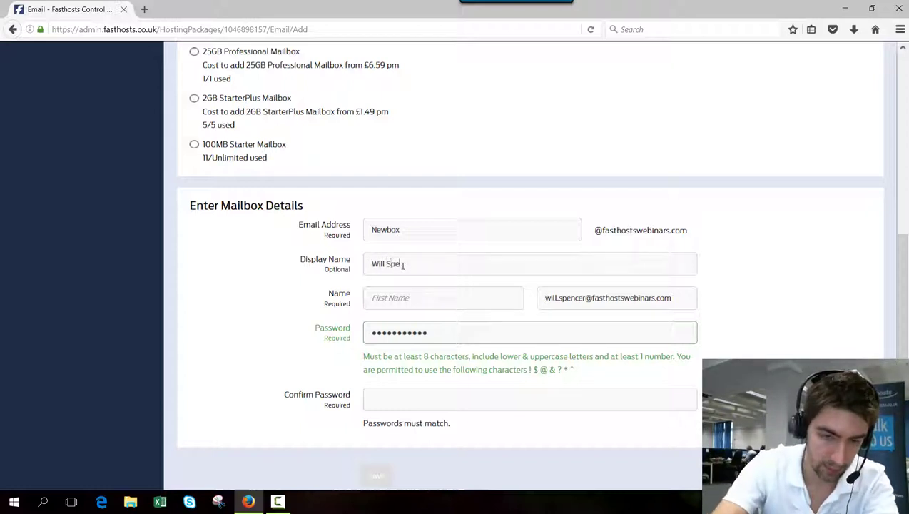
text(ncer)
click(443, 298)
text(Will)
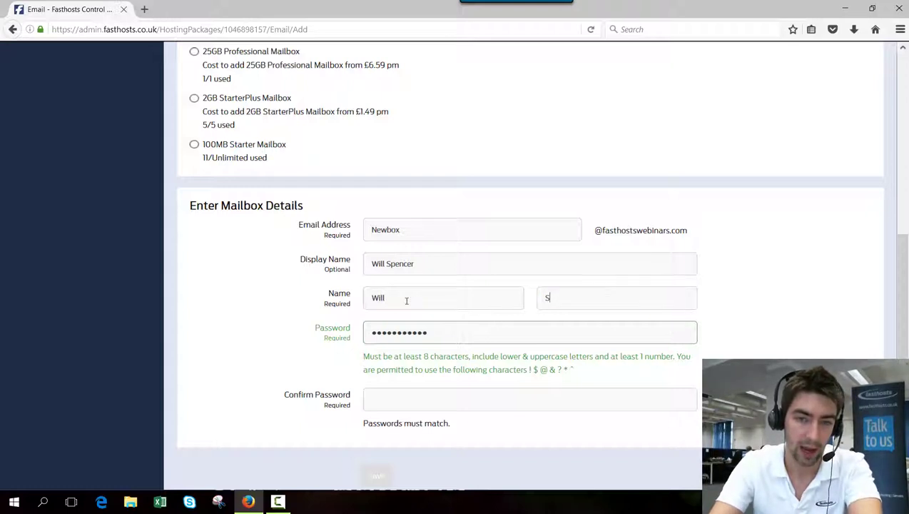
text(Spencer)
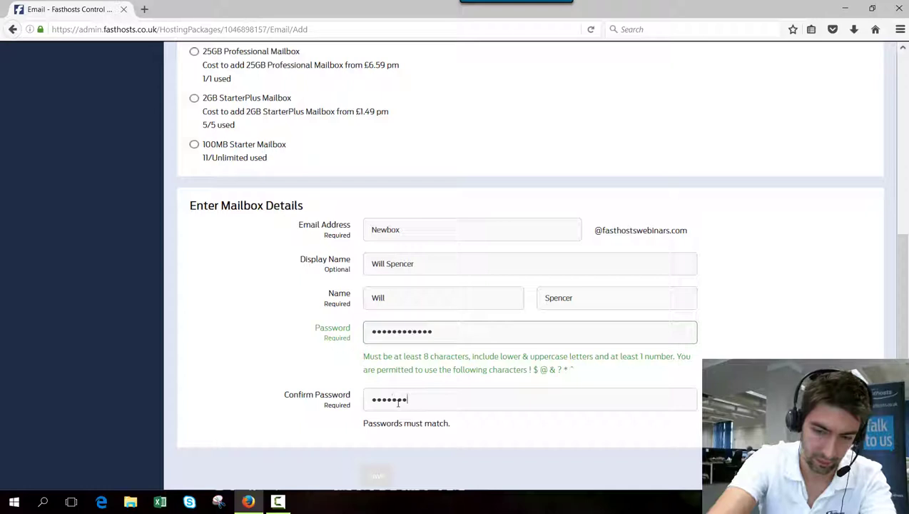
text(••••)
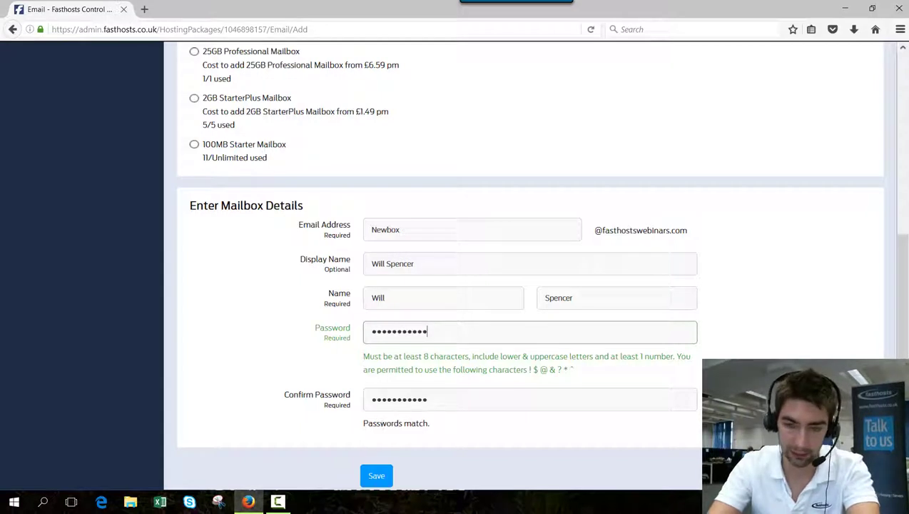
mouse_move(331, 426)
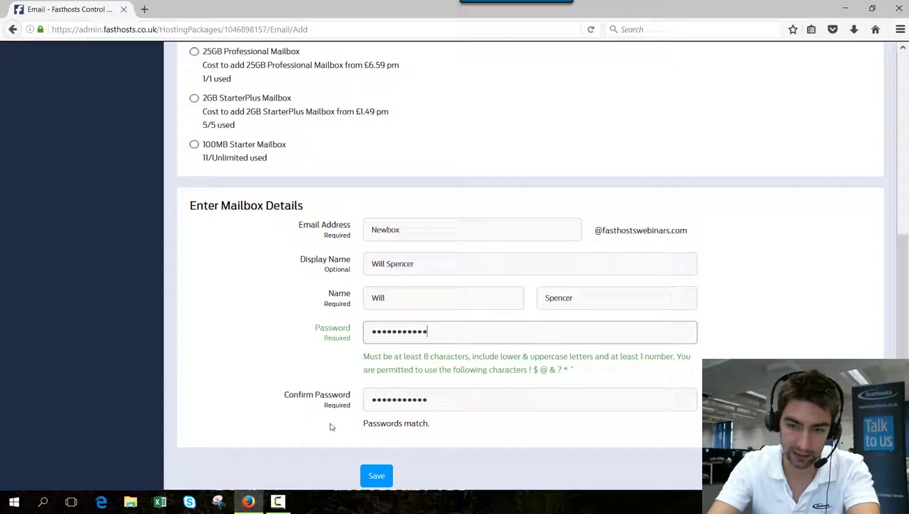
mouse_move(338, 429)
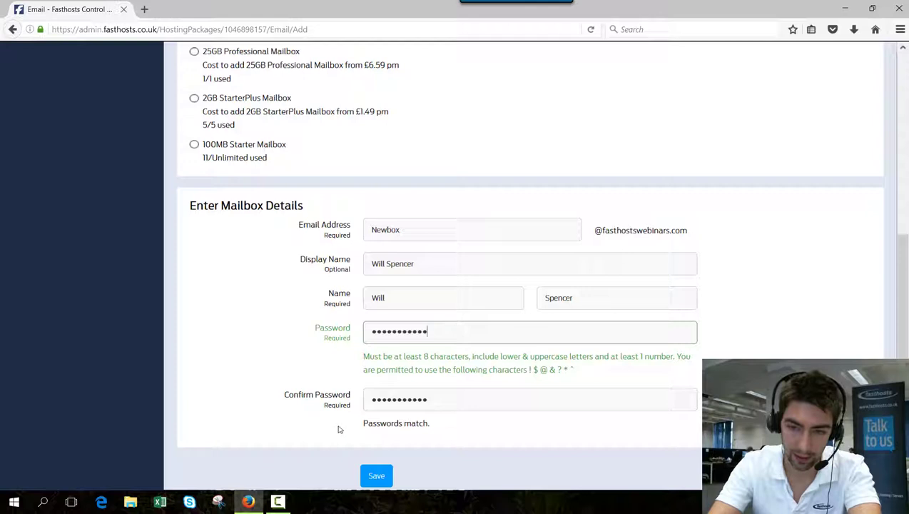
mouse_move(366, 448)
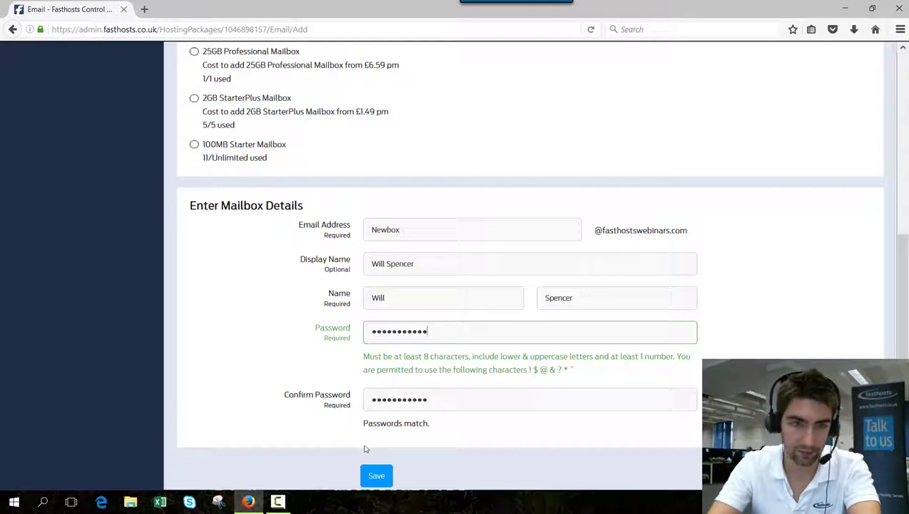
click(376, 476)
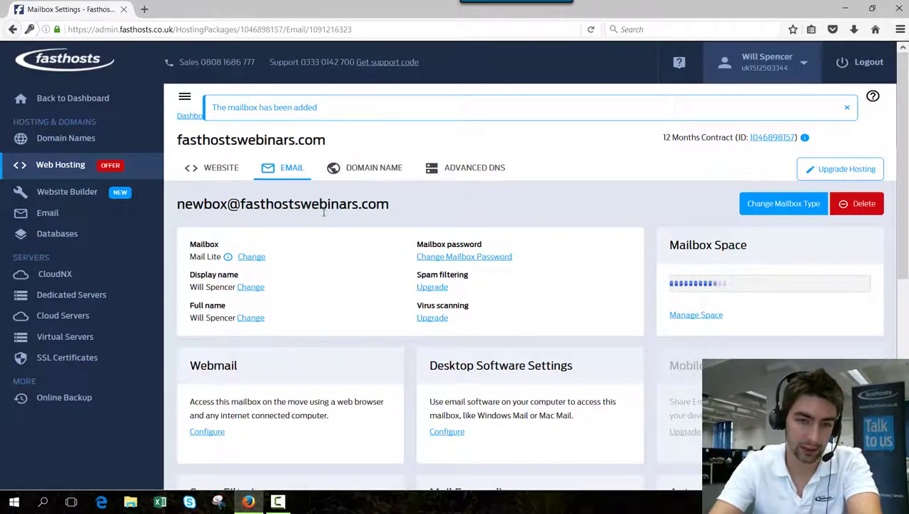
click(847, 107)
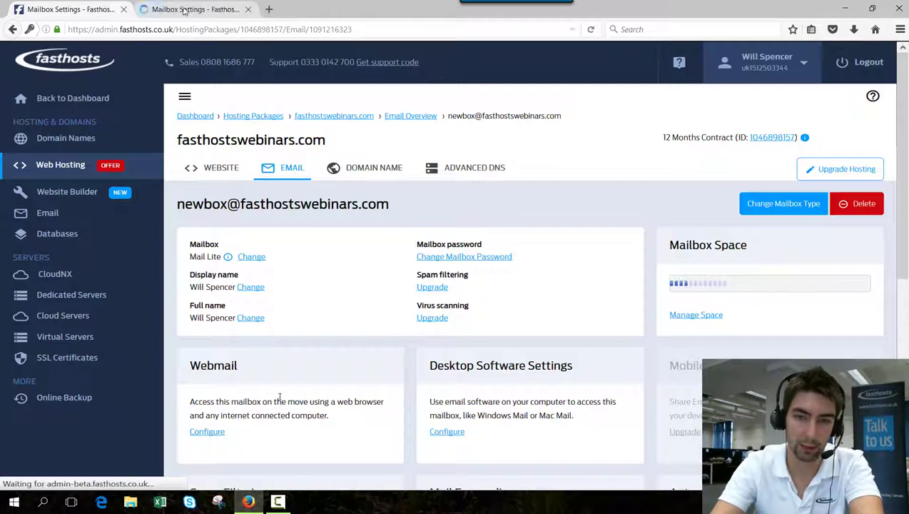
click(207, 431)
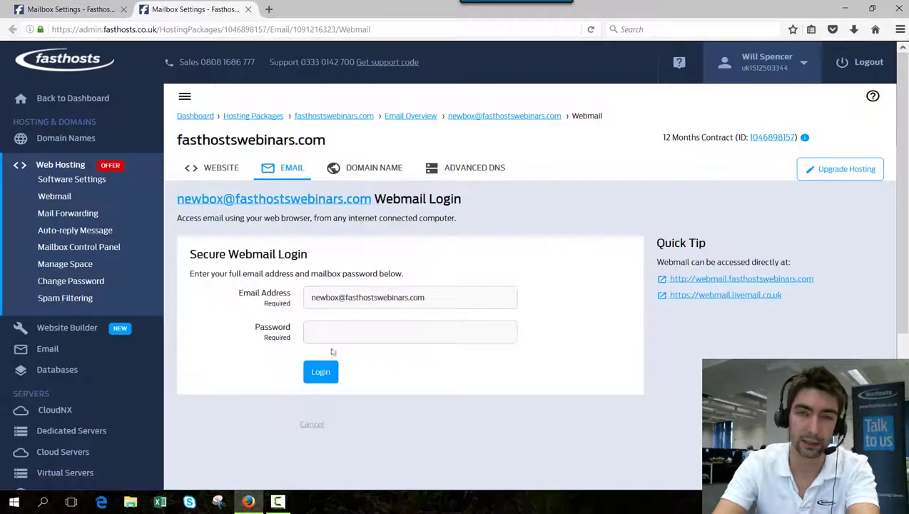